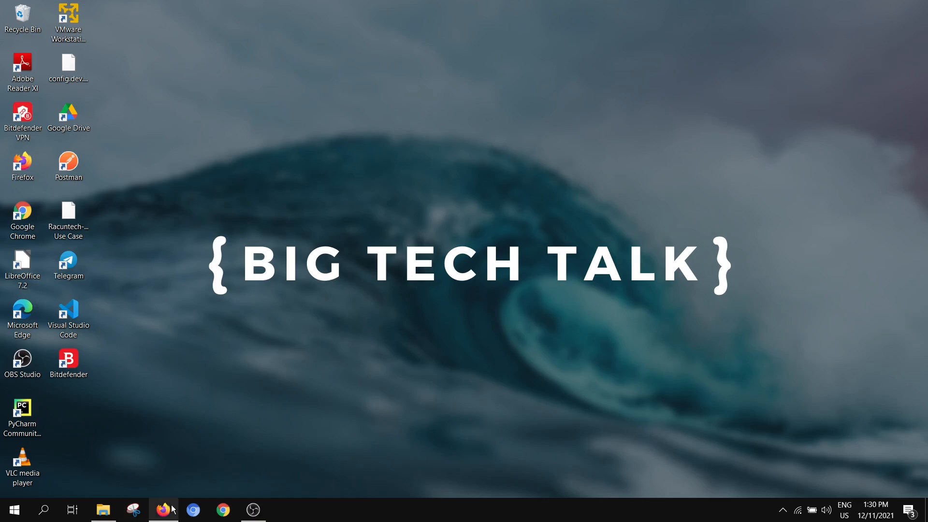
Step: Launch Firefox and search for 'mongodb' to reach the MongoDB website
click(165, 510)
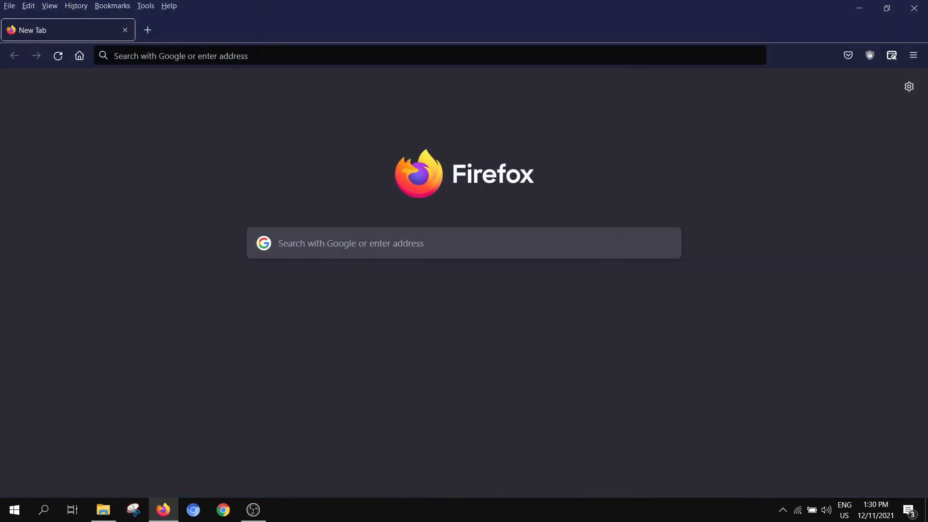
text(mongodb.com)
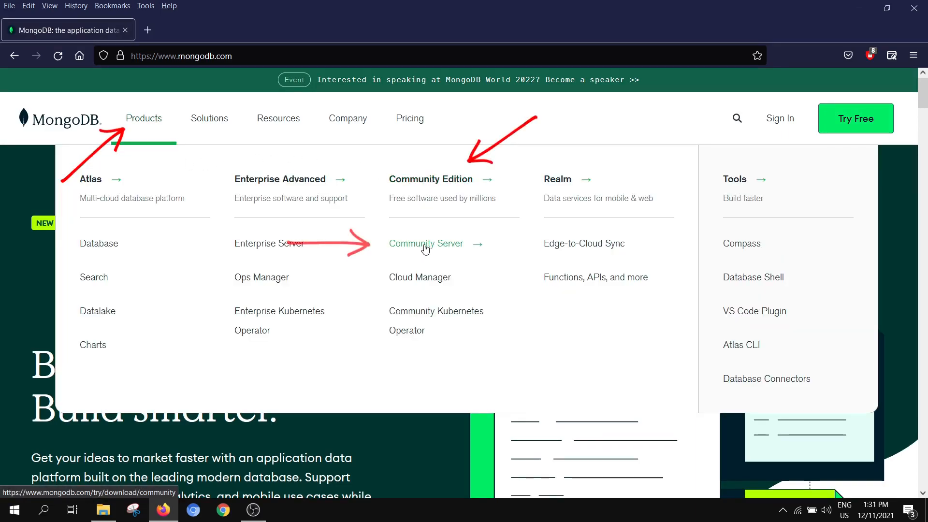
Step: Download the MongoDB Community Server 5.0.5 Windows msi installer and show it in recent downloads
click(427, 244)
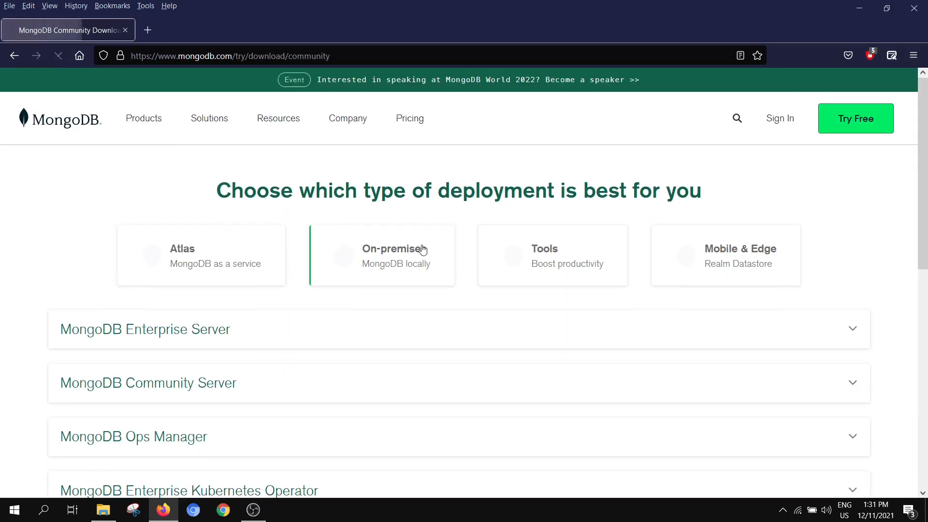
click(148, 383)
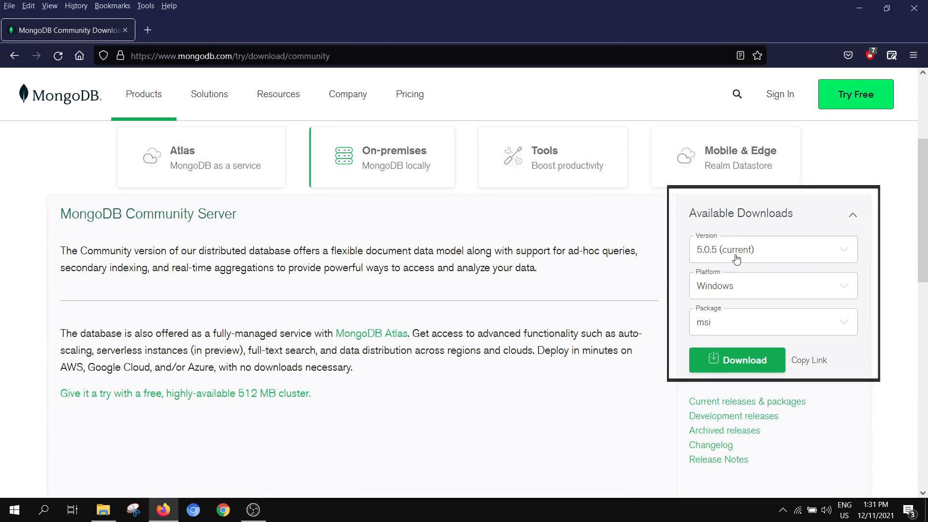
mouse_move(738, 259)
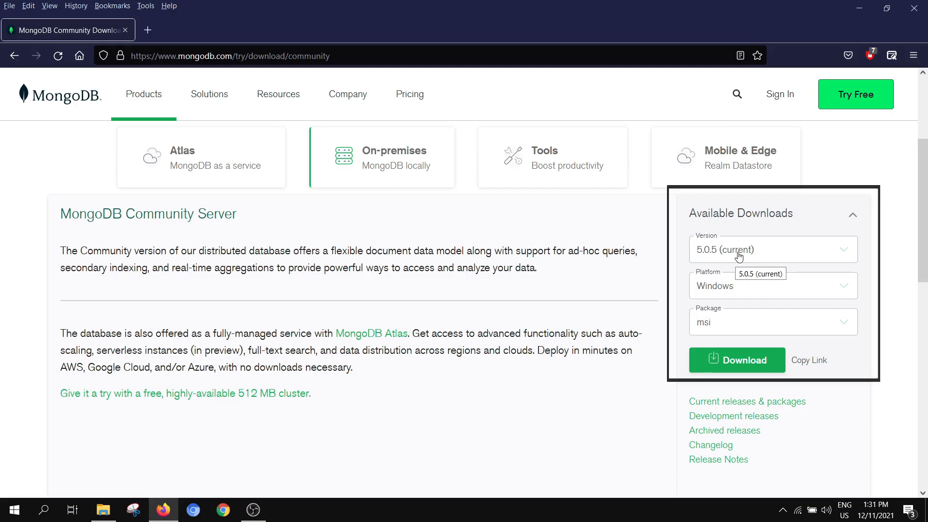
mouse_move(747, 291)
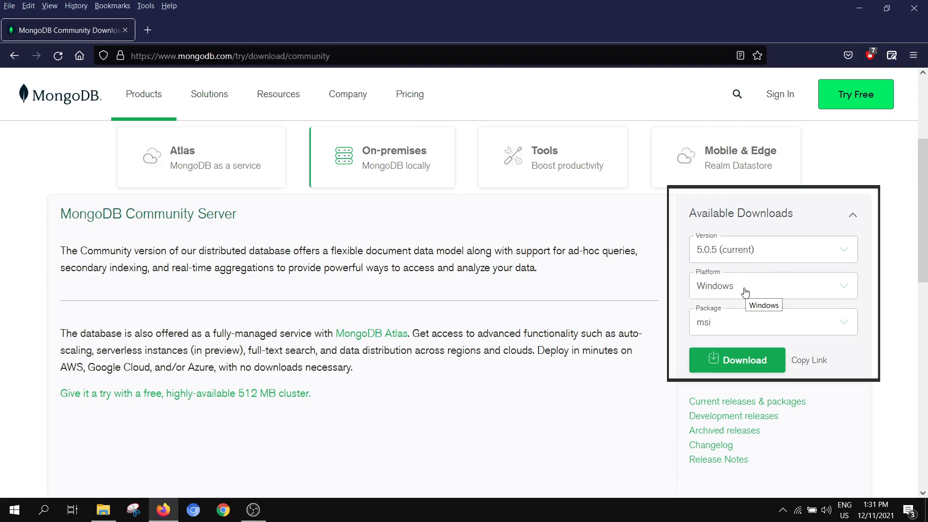
mouse_move(746, 293)
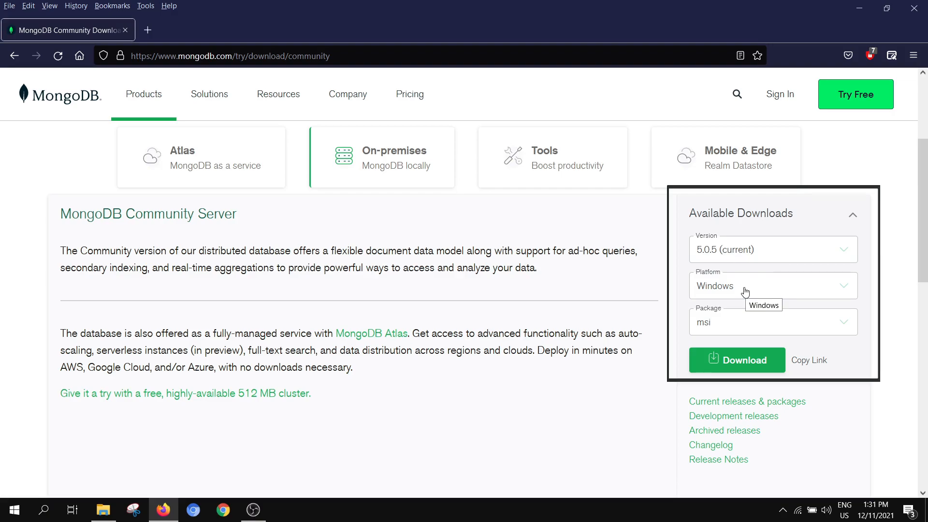
mouse_move(747, 326)
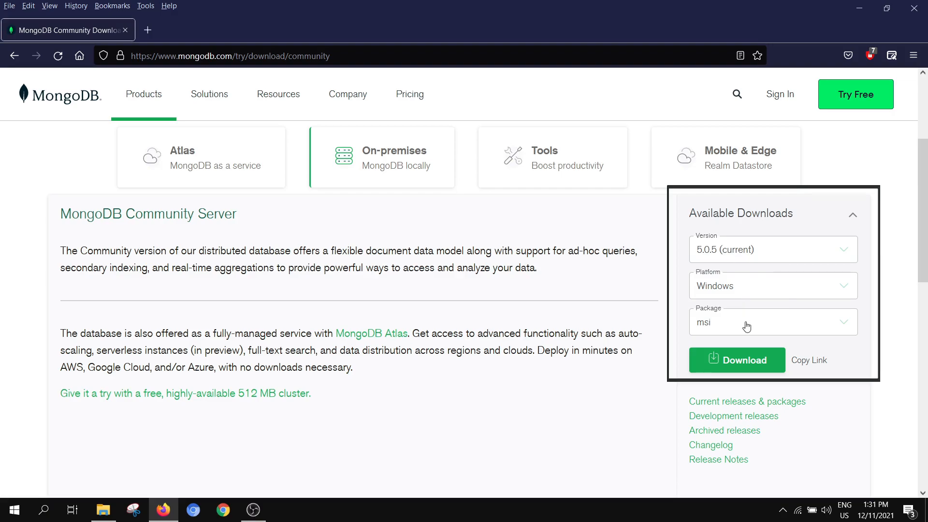
mouse_move(737, 359)
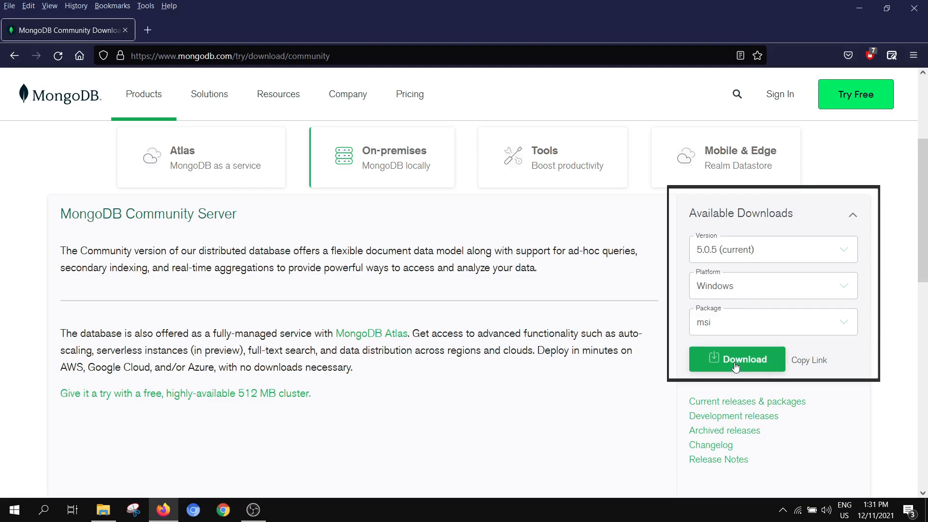
click(737, 360)
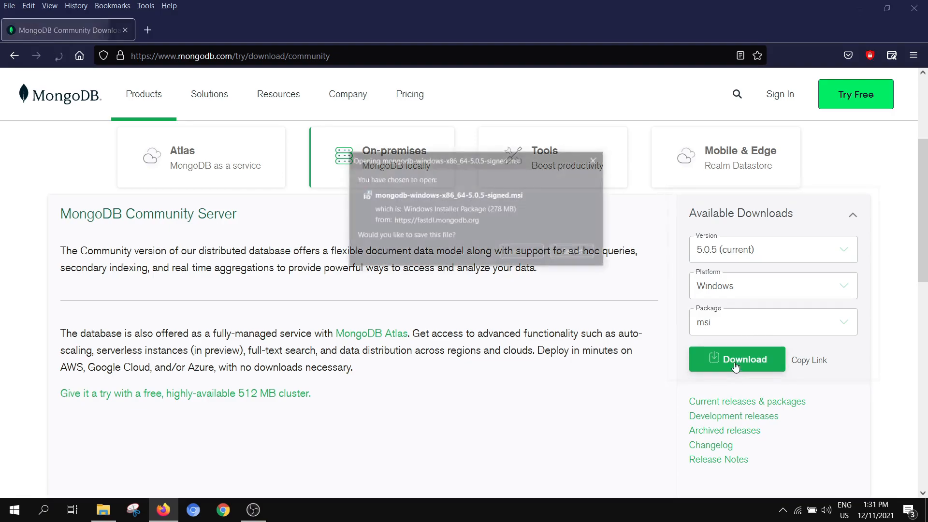
click(737, 360)
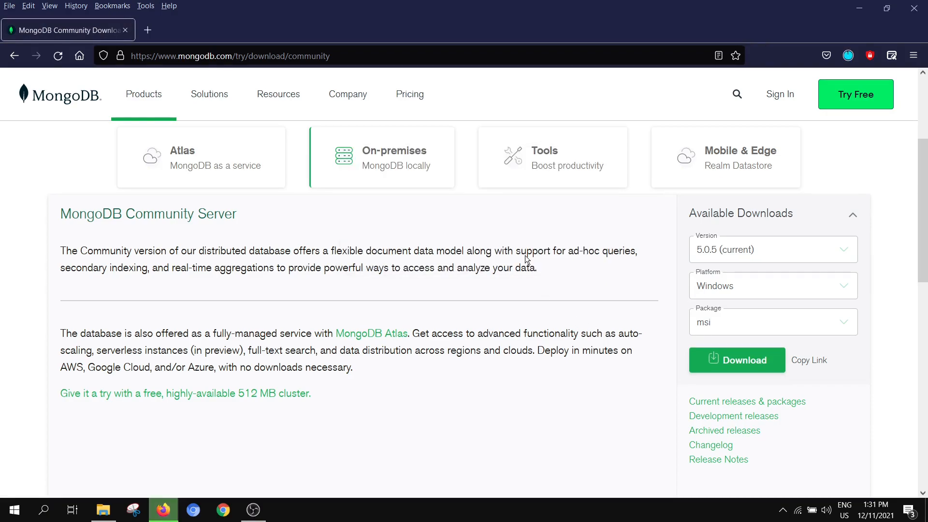
click(736, 360)
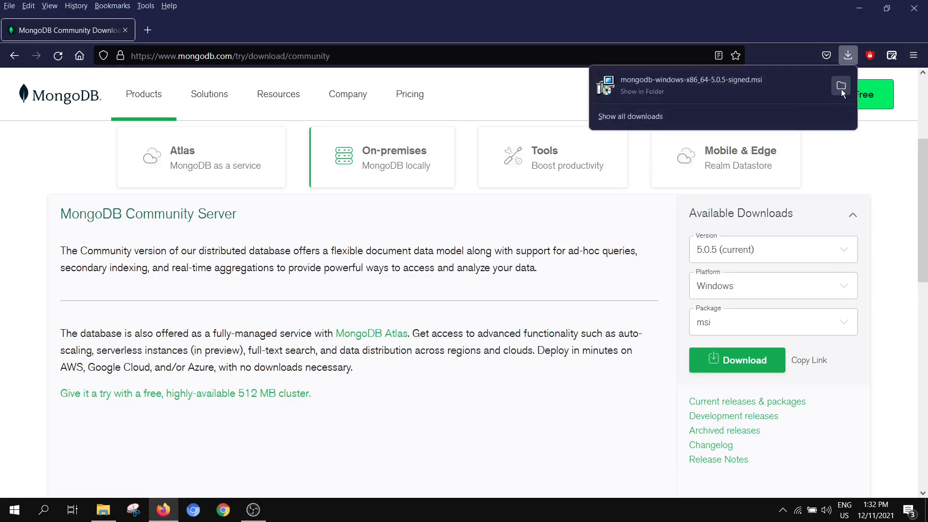
Step: Run the downloaded mongodb-windows msi installer from the Downloads folder
click(841, 86)
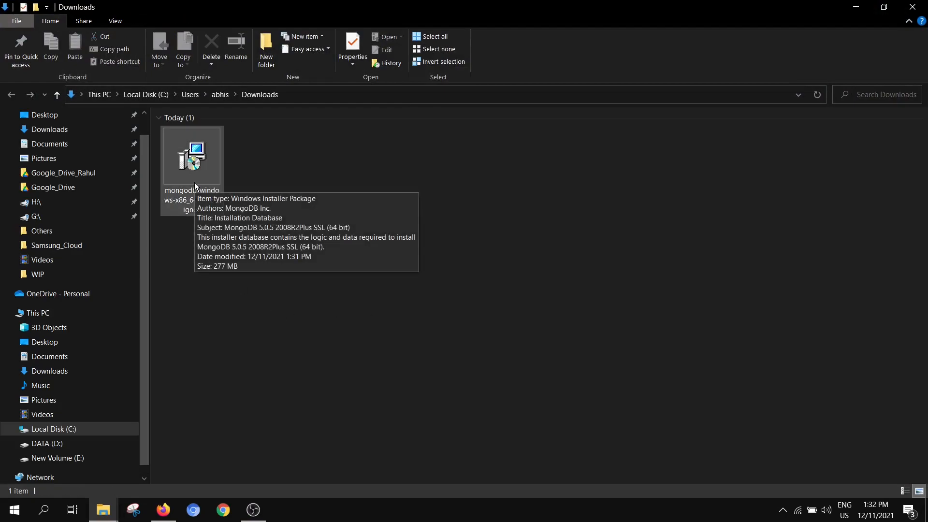
click(191, 155)
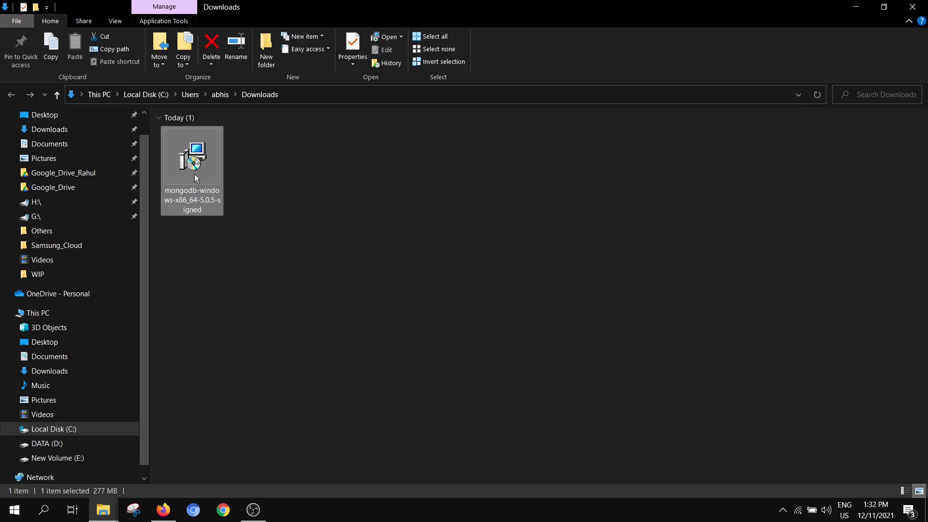
double_click(192, 155)
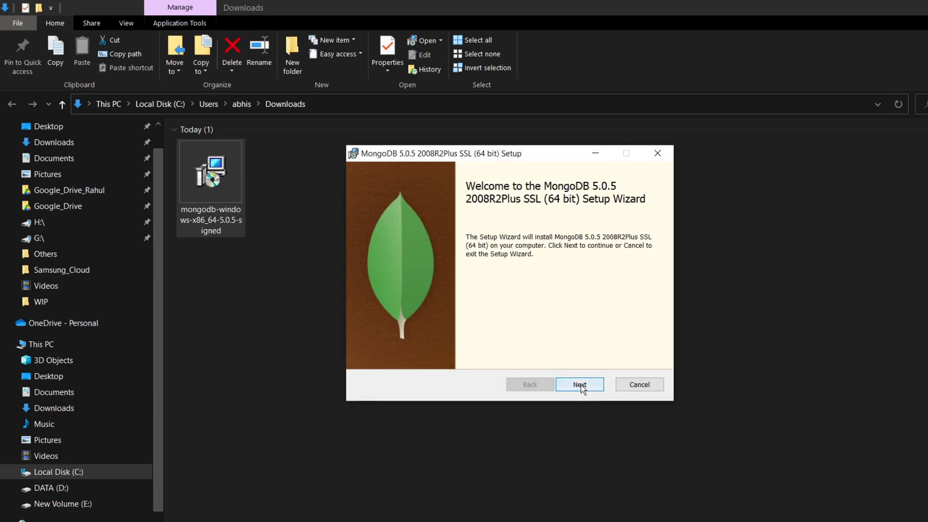
Step: Accept the license agreement and choose the Complete setup type
click(580, 385)
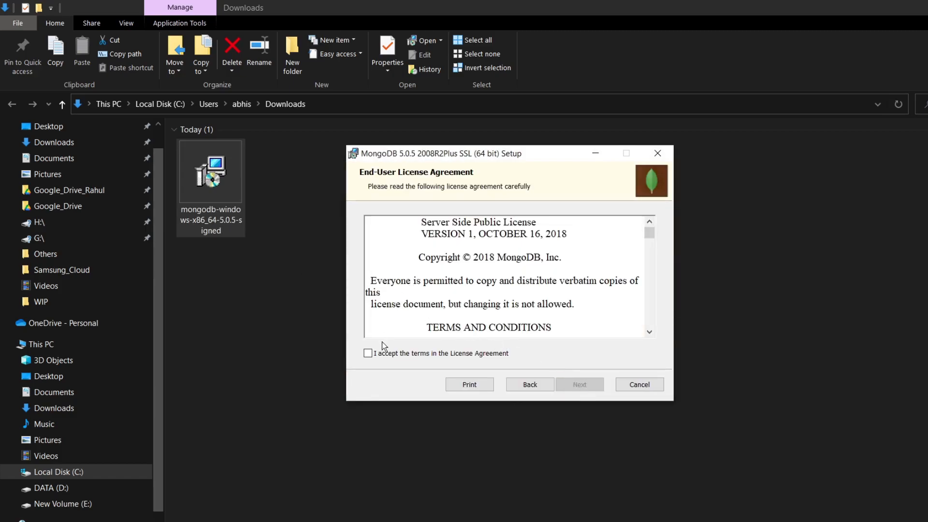
click(367, 354)
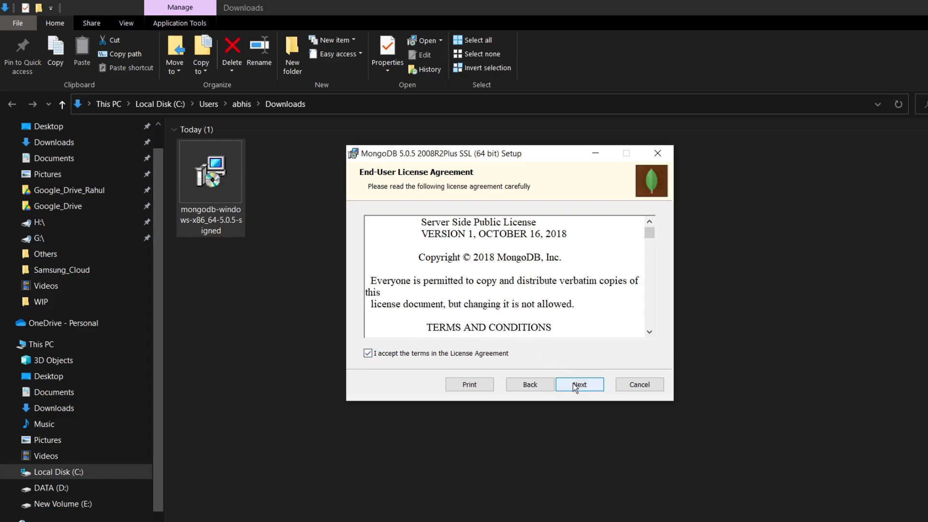
click(579, 384)
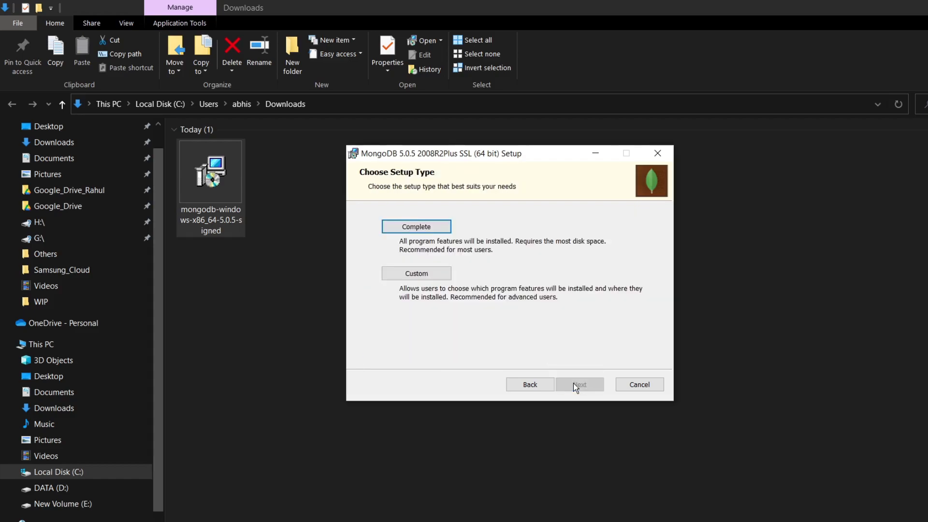
mouse_move(573, 379)
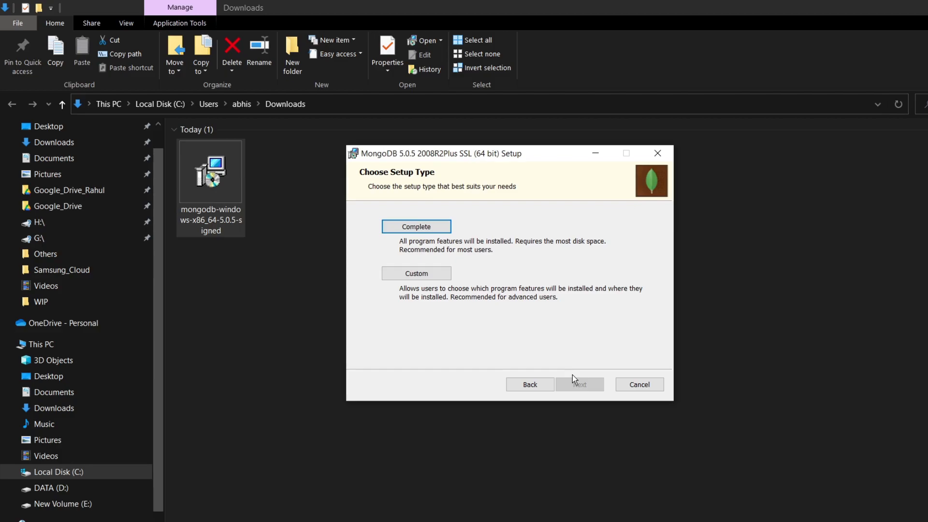
click(579, 384)
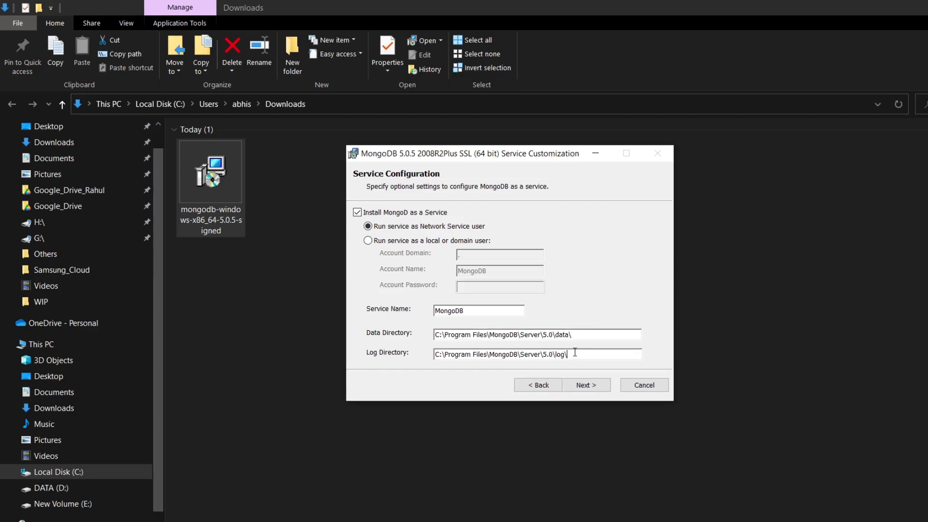
Step: Keep the default data and log directories and leave MongoDB Compass included
triple_click(512, 354)
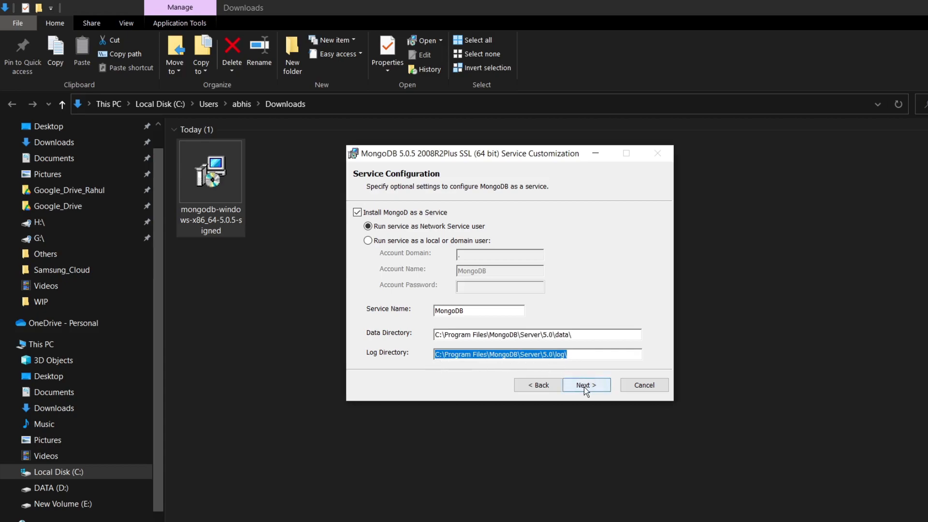
click(586, 385)
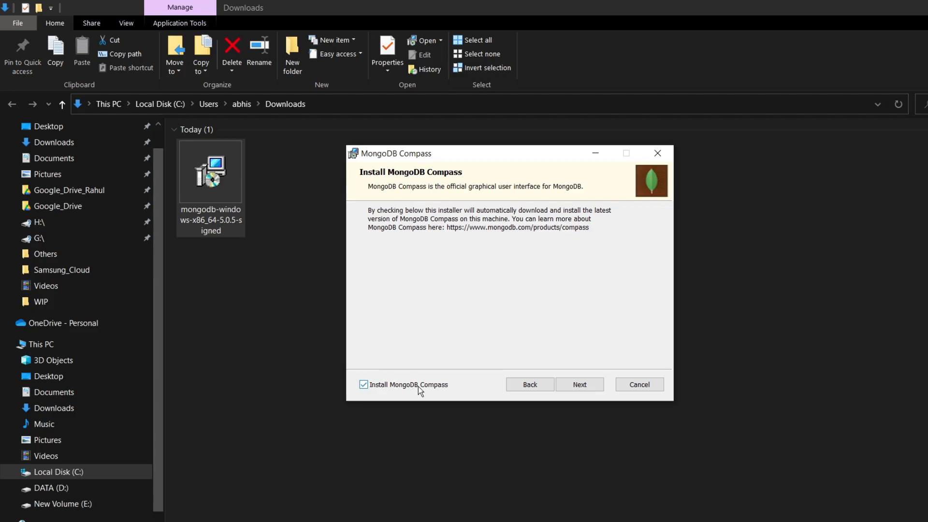
mouse_move(417, 394)
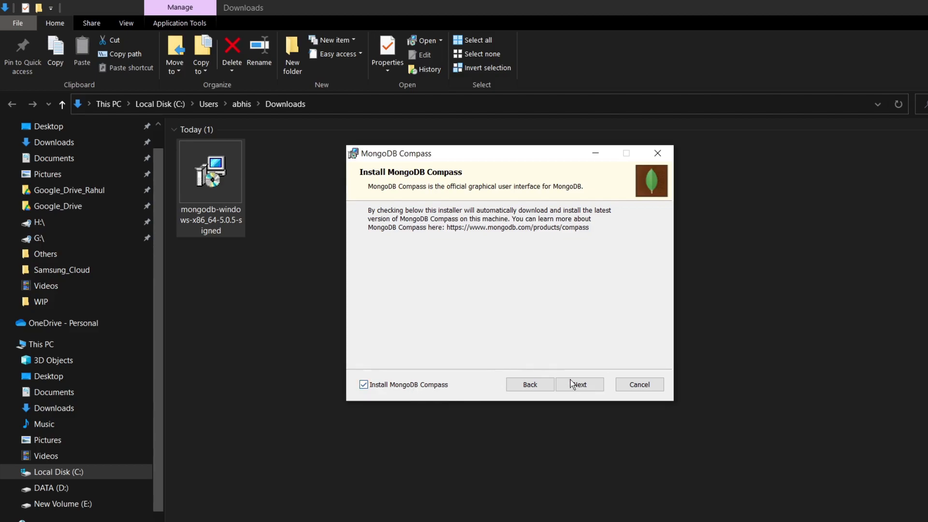
click(579, 384)
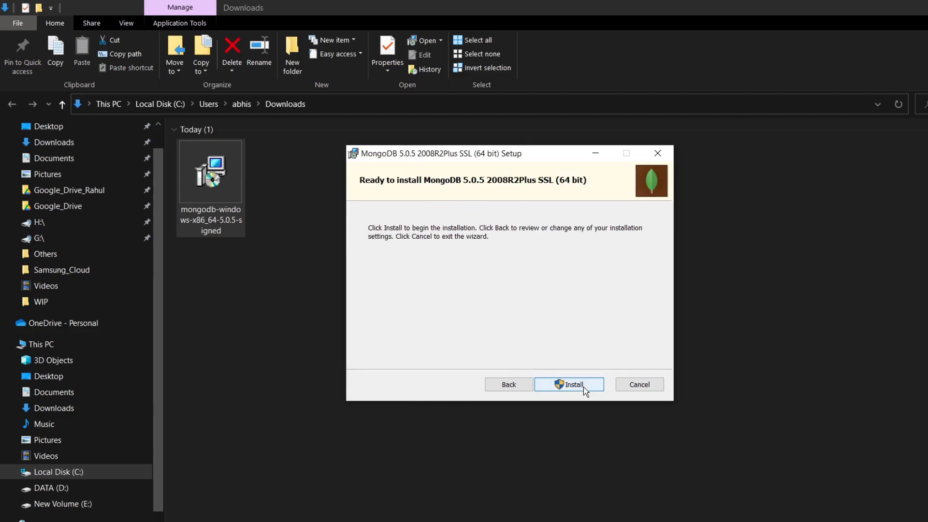
Step: Install MongoDB 5.0.5 and finish the completed wizard
click(569, 384)
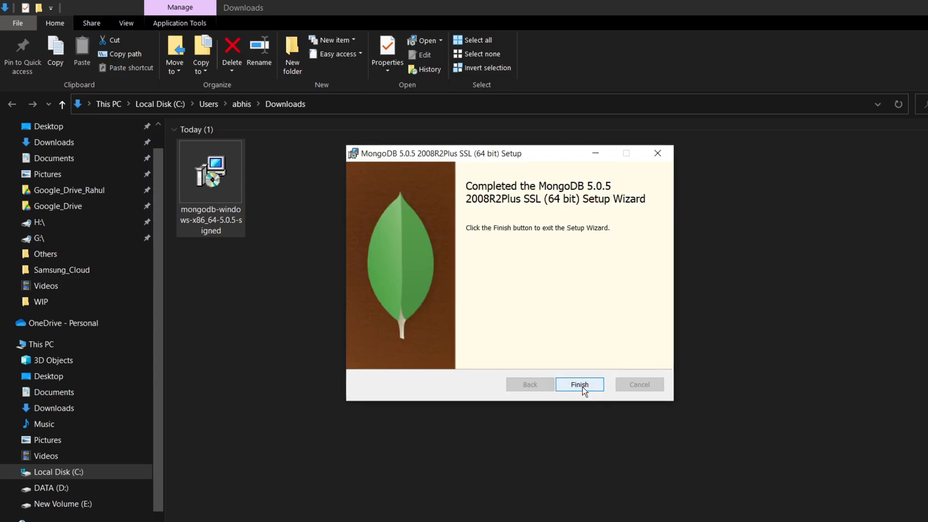
click(579, 384)
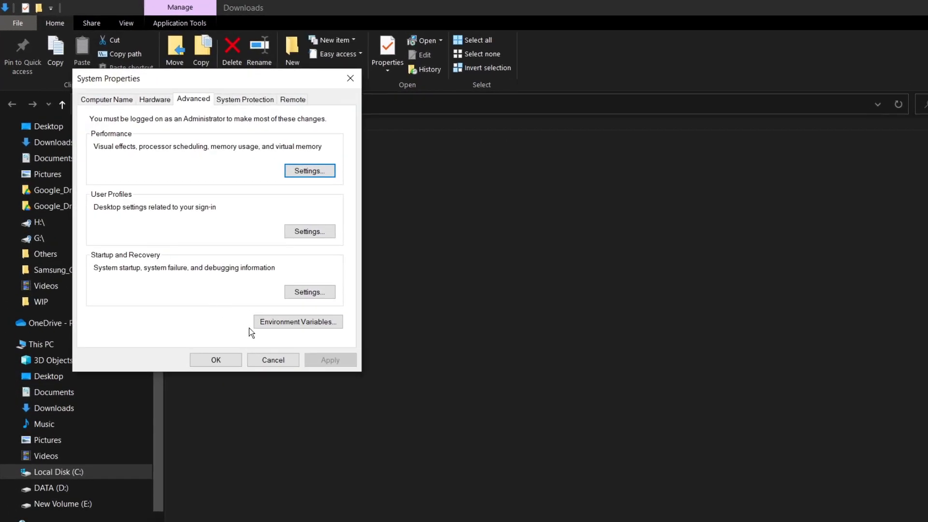
Step: Open Environment Variables and select the user Path variable
click(298, 321)
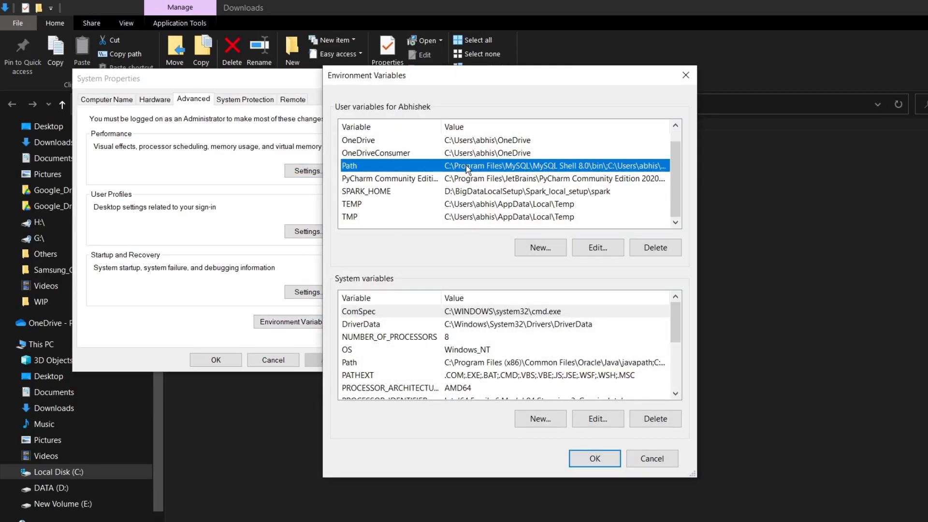
click(597, 247)
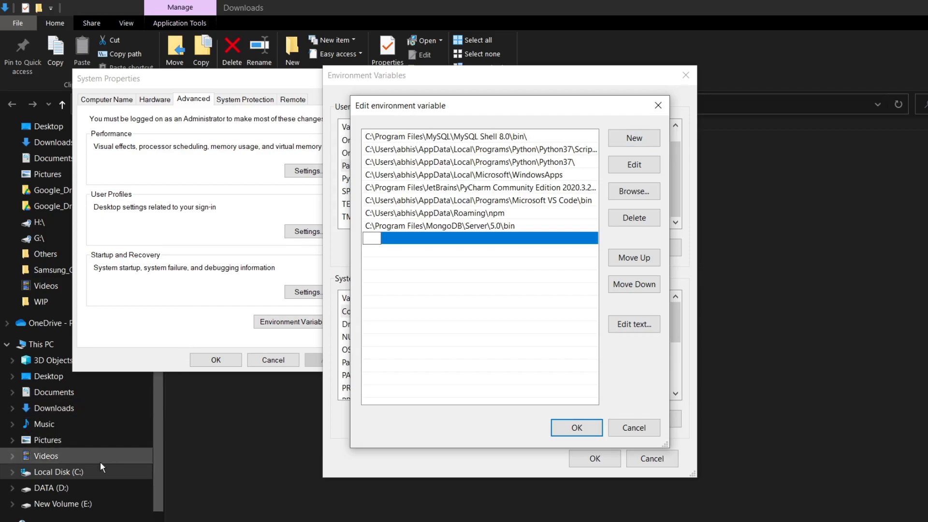
Step: Browse to C:\Program Files\MongoDB\Server\5.0 to locate the bin folder
click(58, 472)
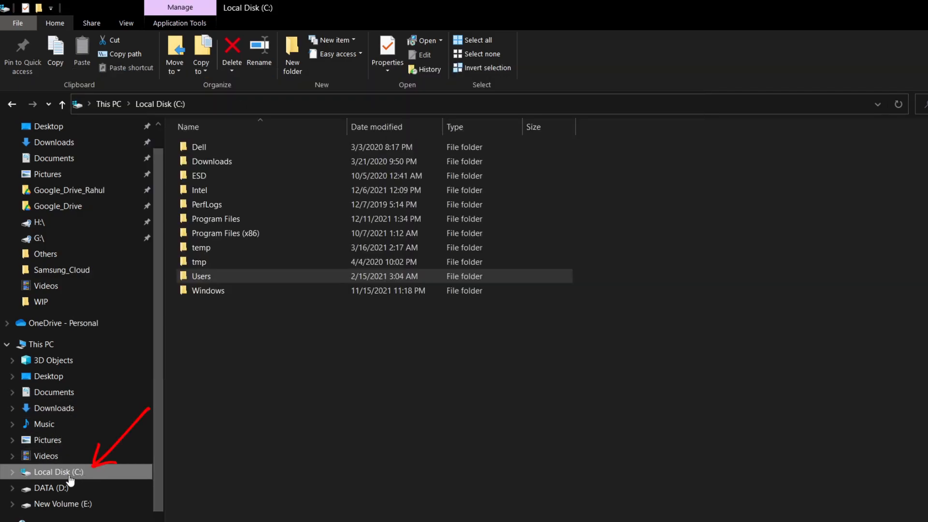
double_click(216, 219)
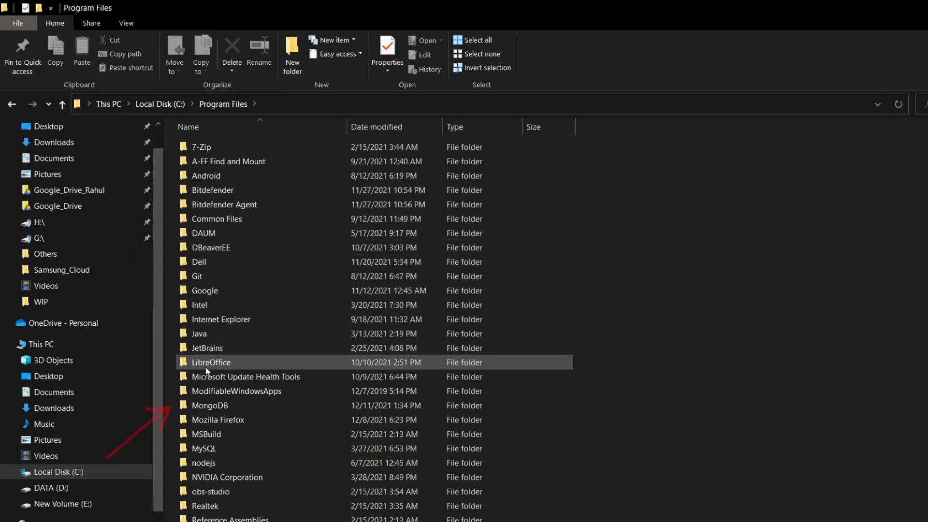
double_click(210, 405)
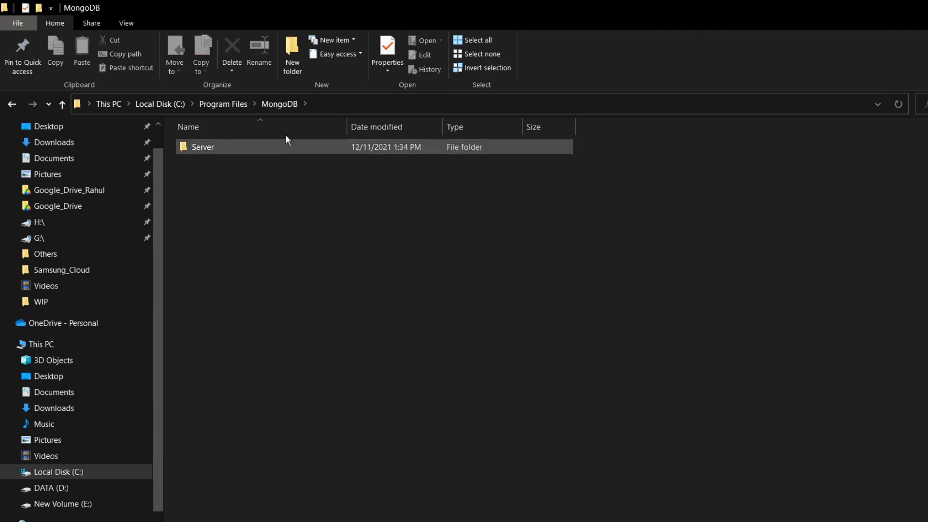
double_click(202, 147)
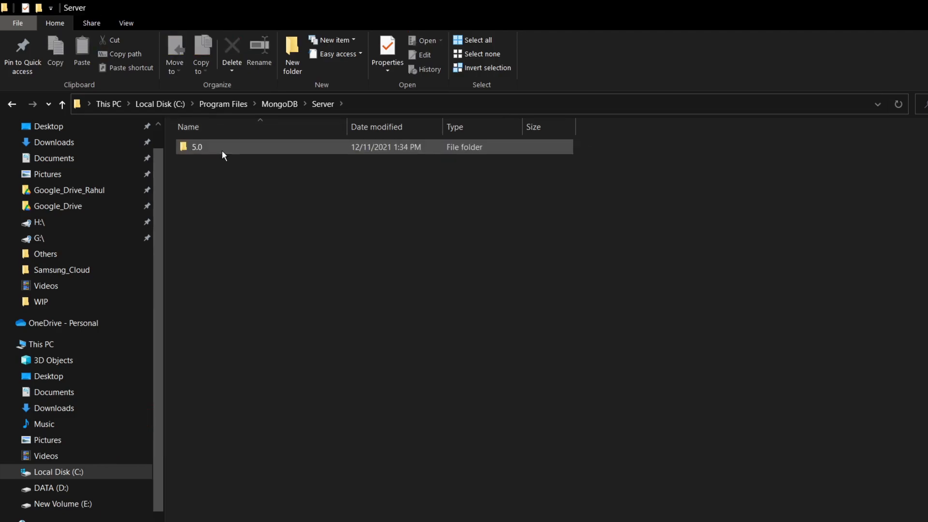
double_click(196, 147)
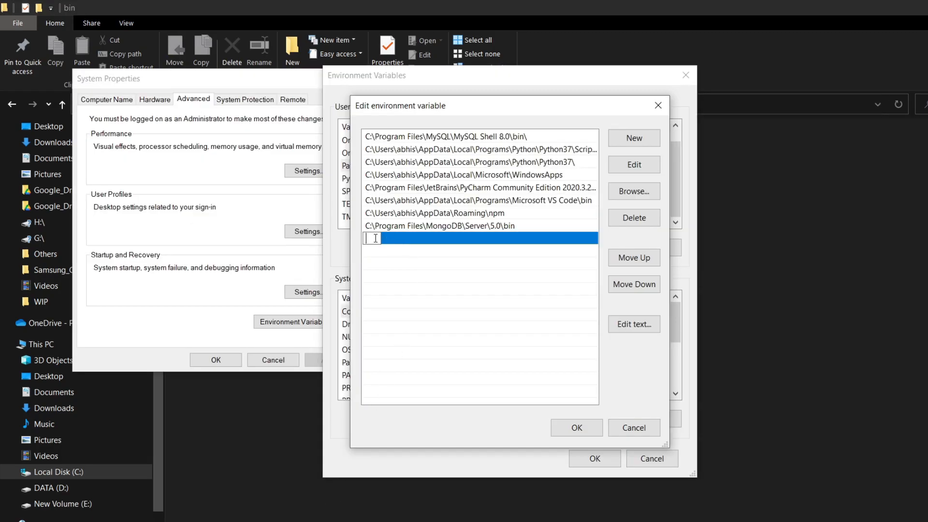
Step: Add 'C:\Program Files\MongoDB\Server\5.0\bin' to the user Path and save the environment variables
text(C:\Program Files\MongoDB\Server\5.0\bin)
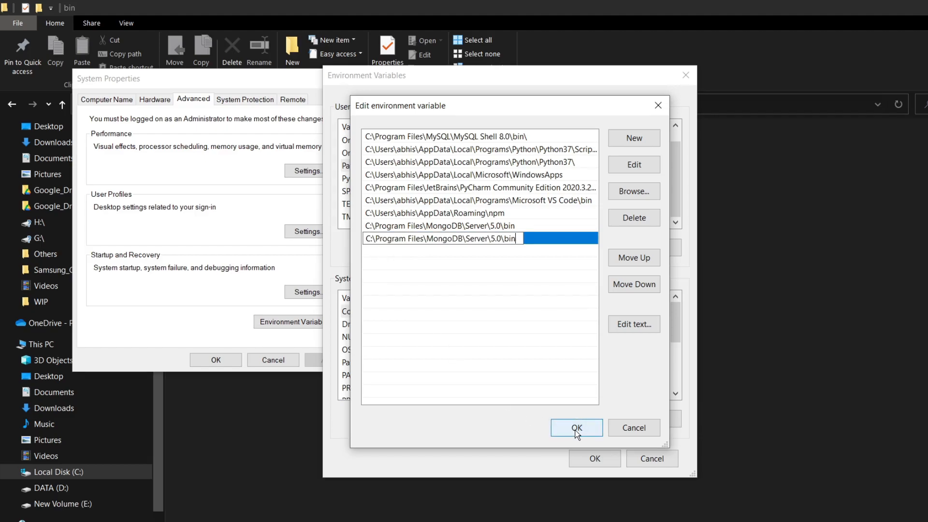
click(576, 427)
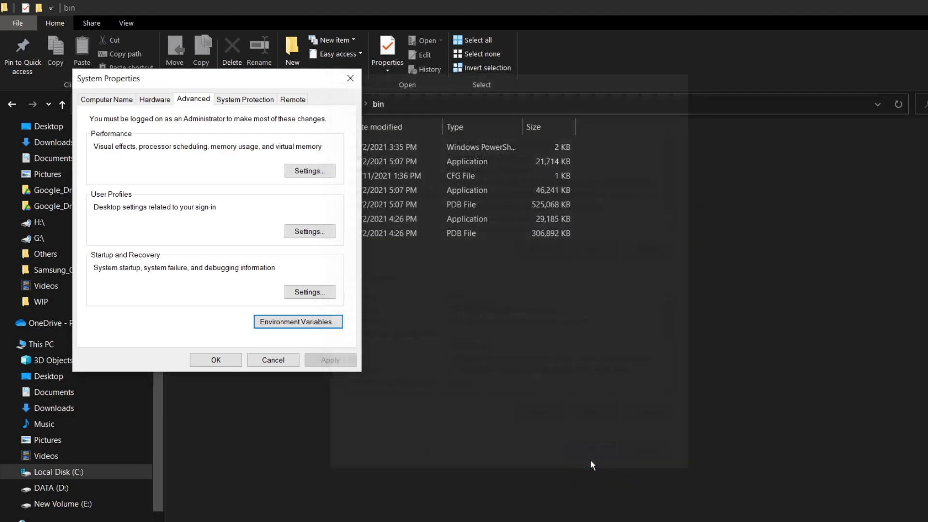
click(272, 360)
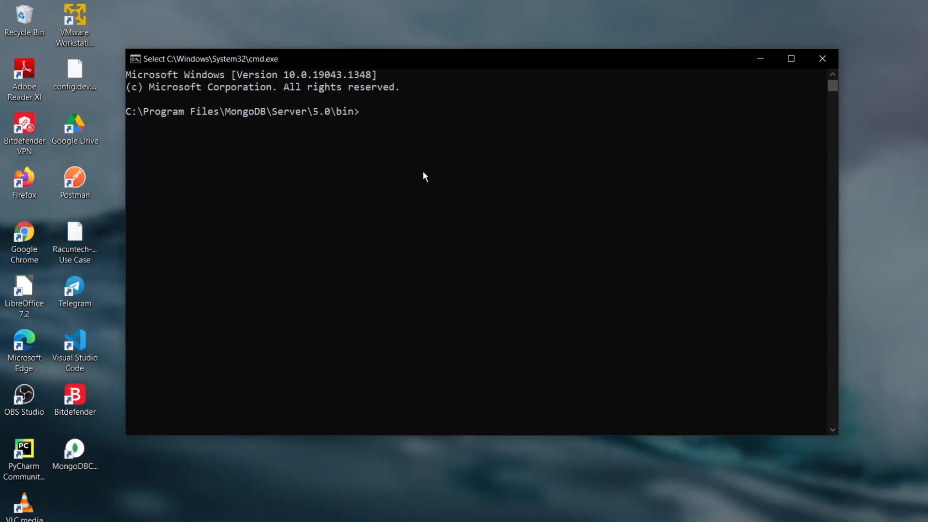
Step: Start the mongo shell with the mongo command in the bin folder
text(mongo)
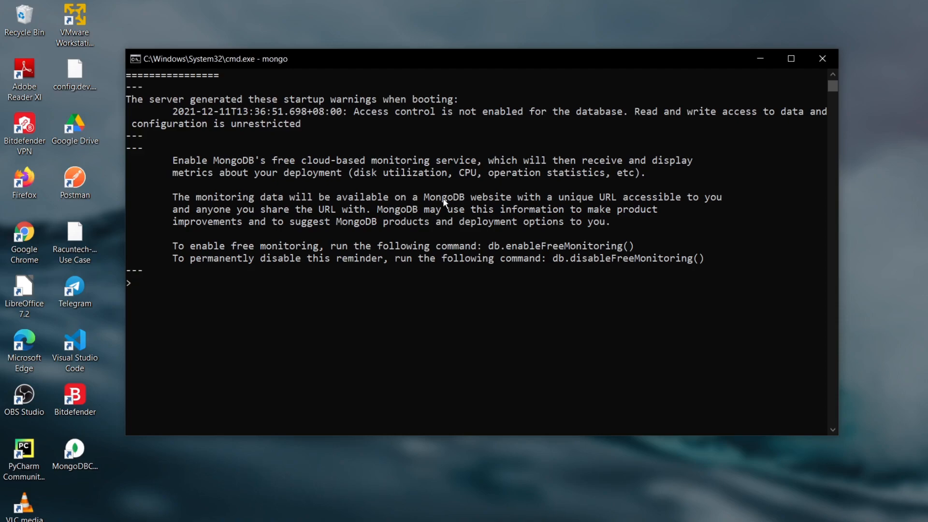
Step: Run 'show dbs;', switch with 'use learnmongo;', and list databases again (admin, config, local)
text(show)
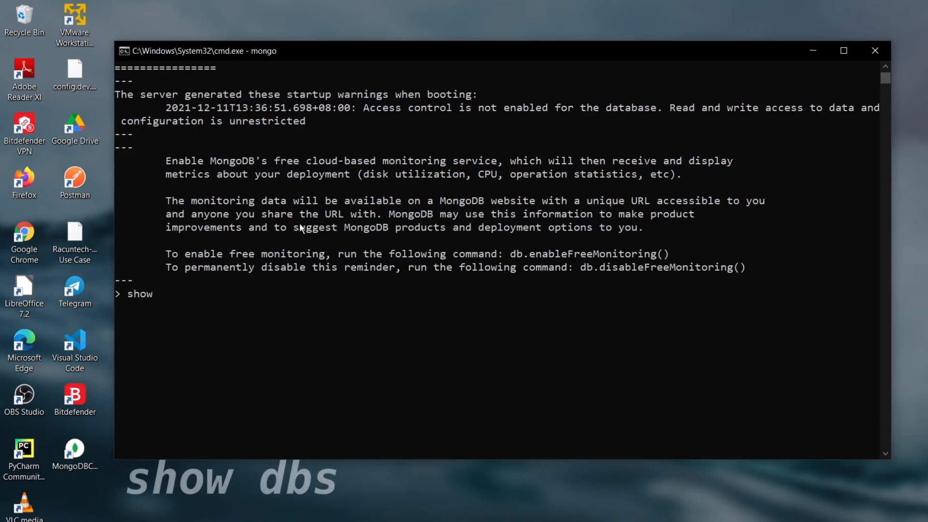
text(dbs;)
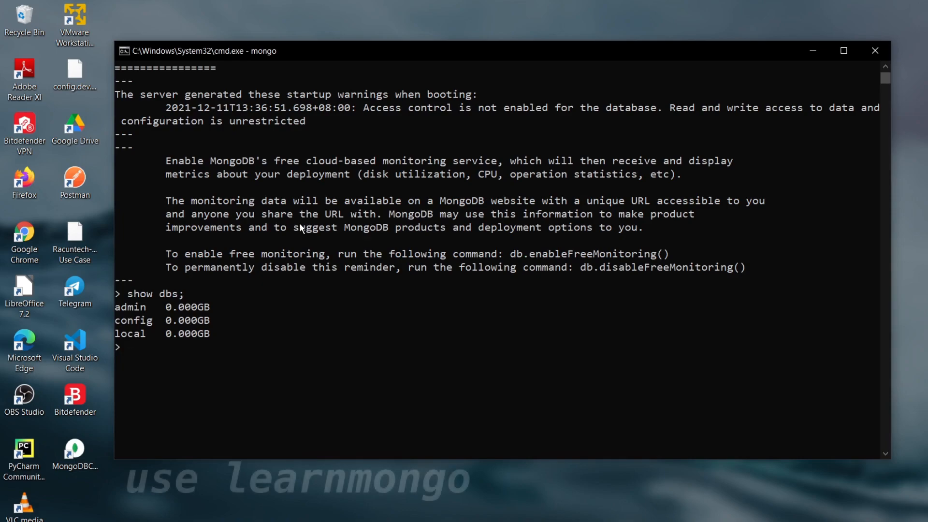
text(use le)
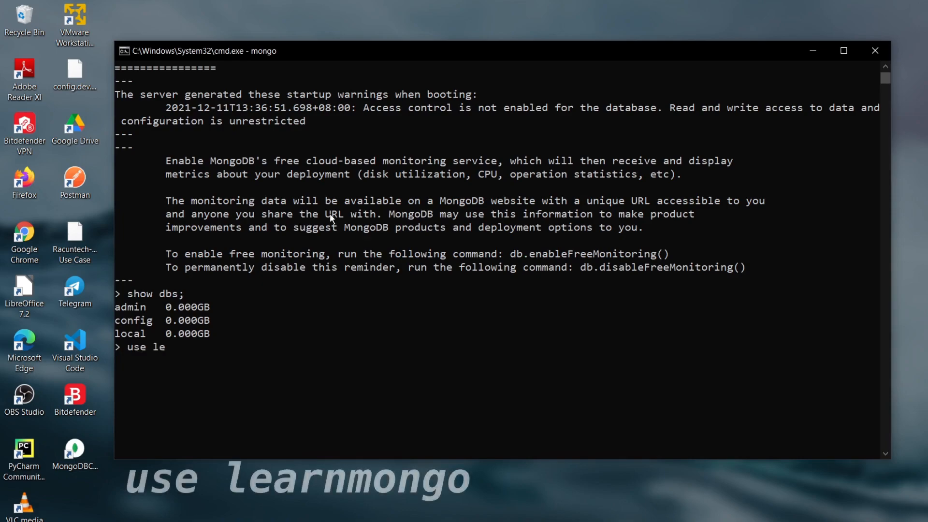
text(arnmongo;)
text(show dbs;)
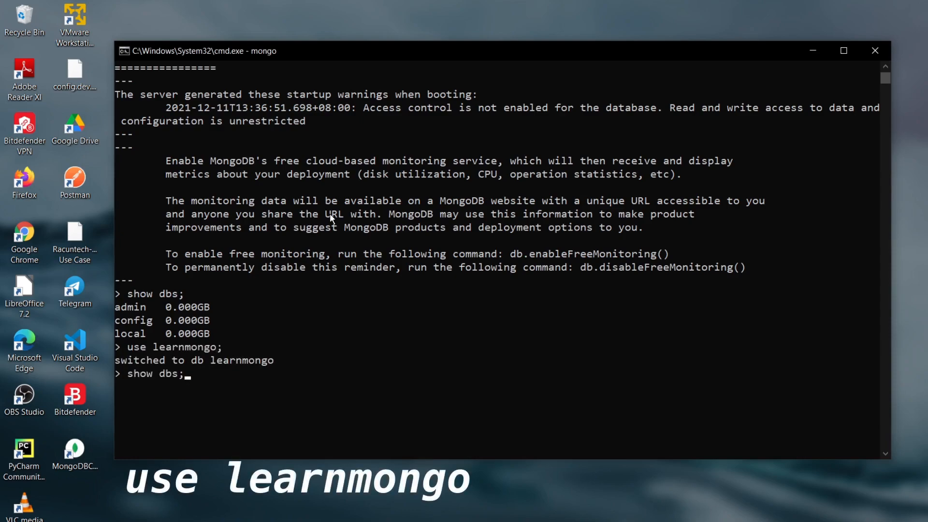
key(enter)
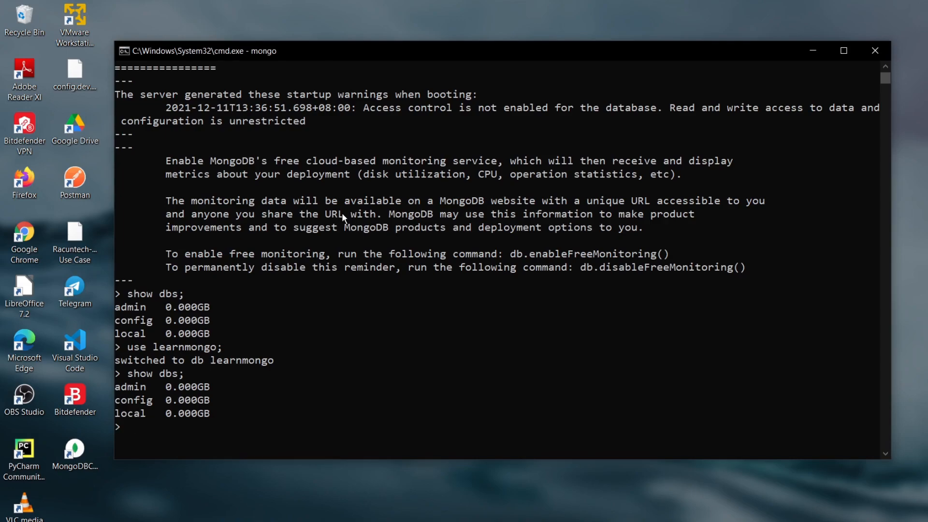
mouse_move(354, 207)
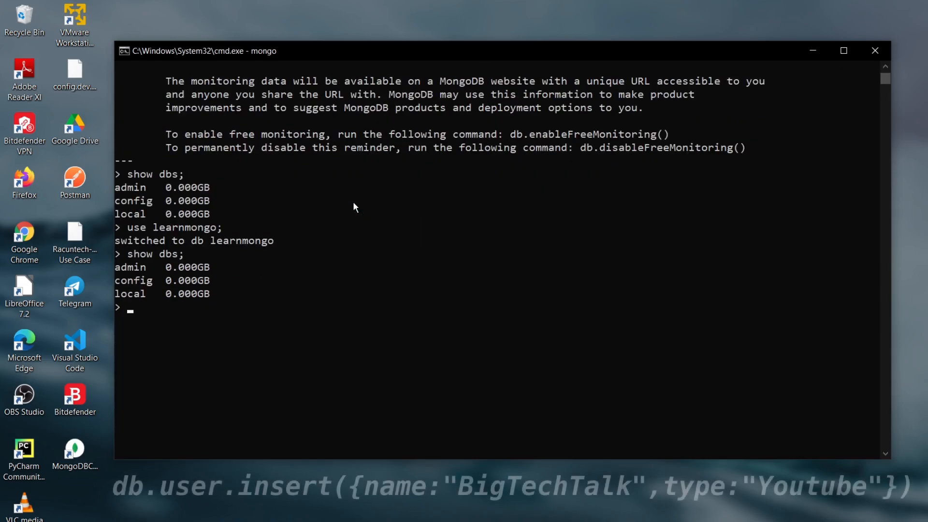
Step: Insert a user document {name:"BigTechTalk", type:"youtube"} with db.user.insert, correcting the missing colon
text(db.u)
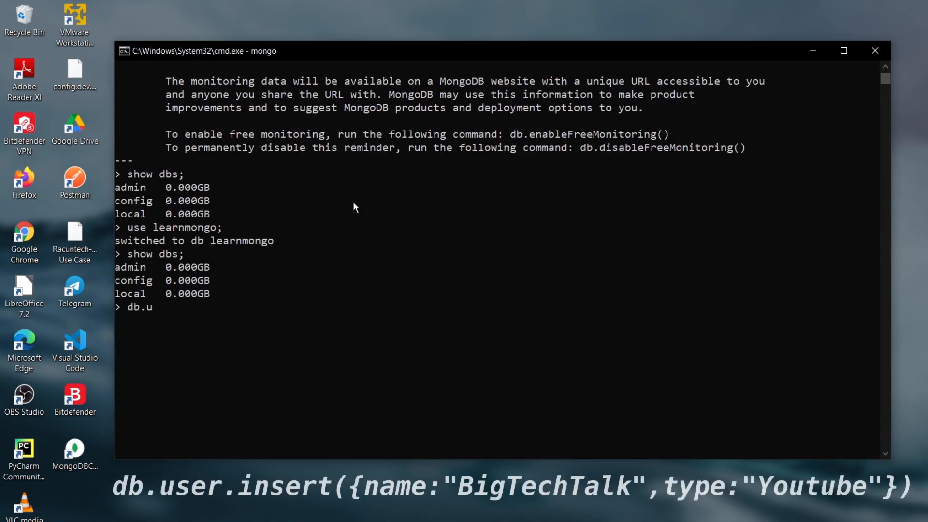
text(ser.in)
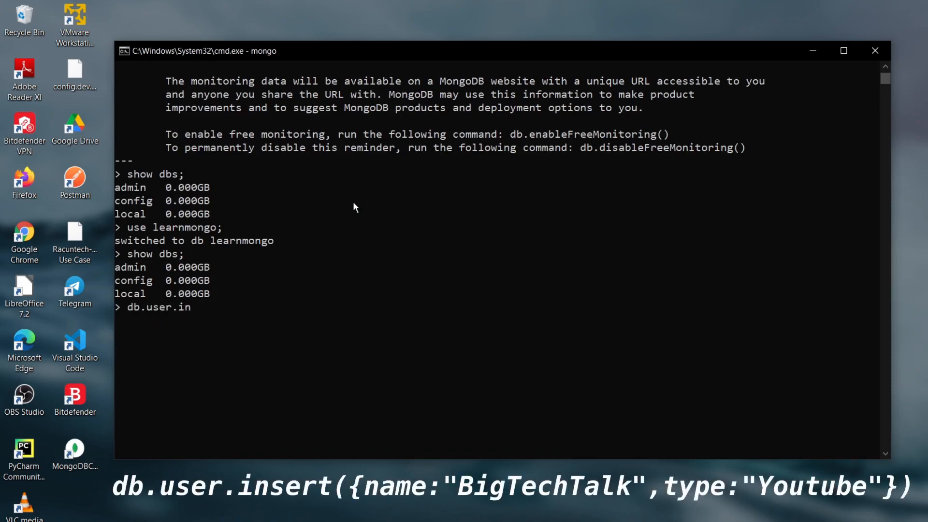
text(sert())
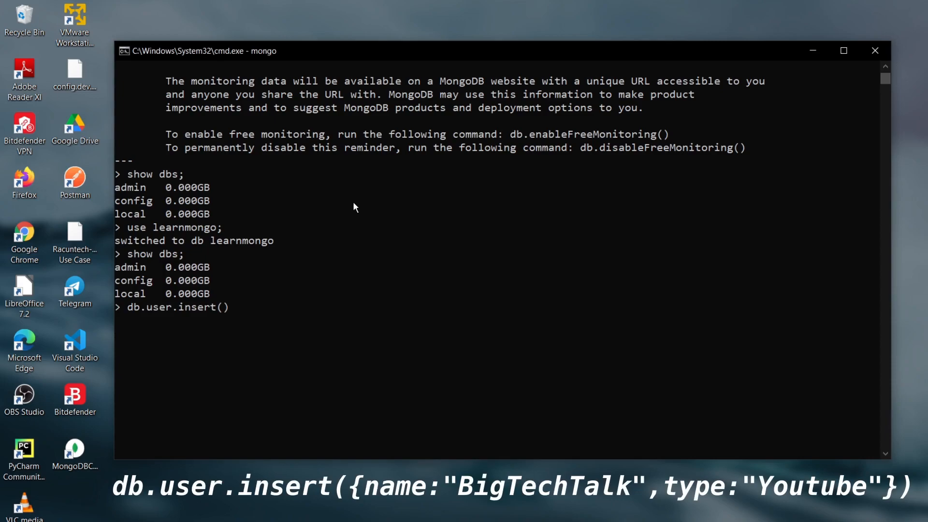
text({})
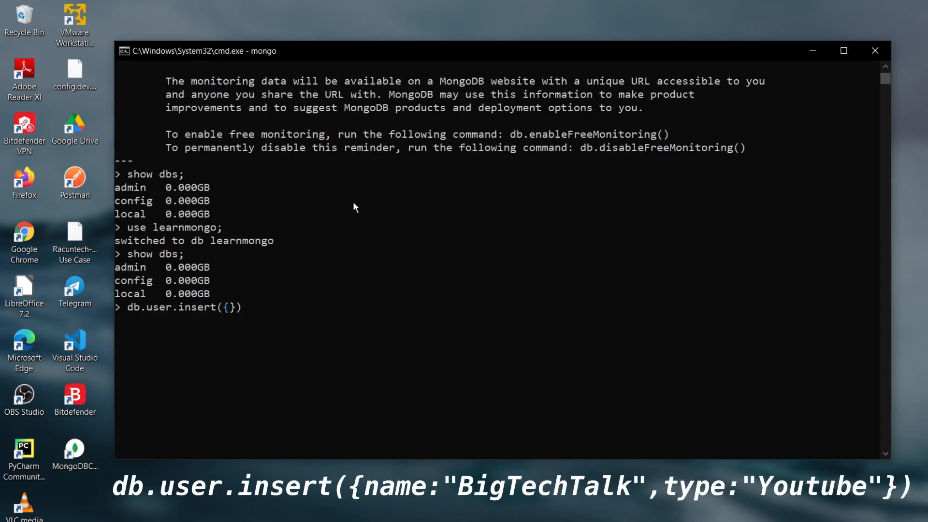
text(name)
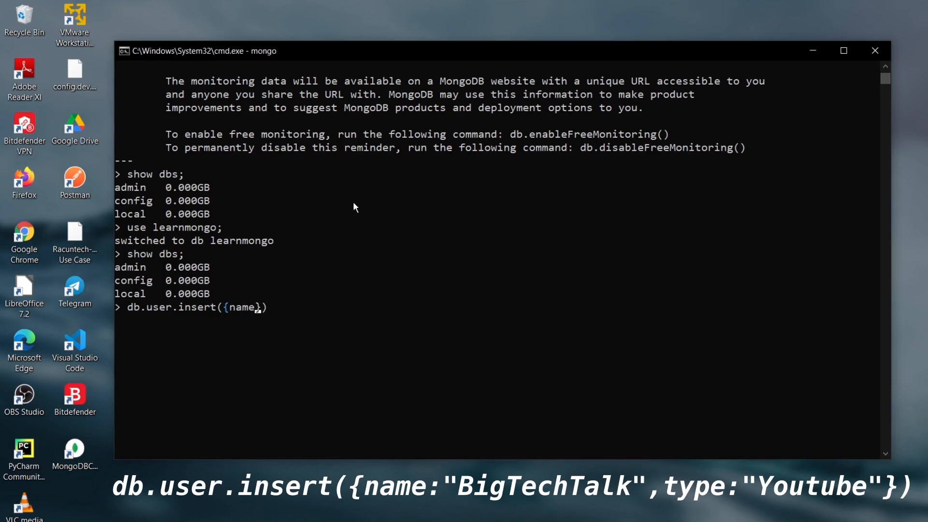
text(name:"Bi")
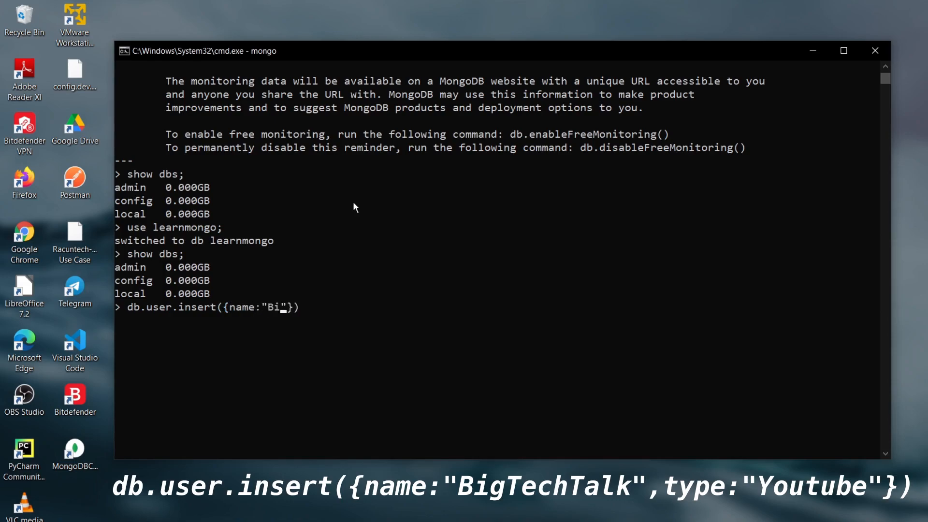
text(gTechTalk",type="youtube)
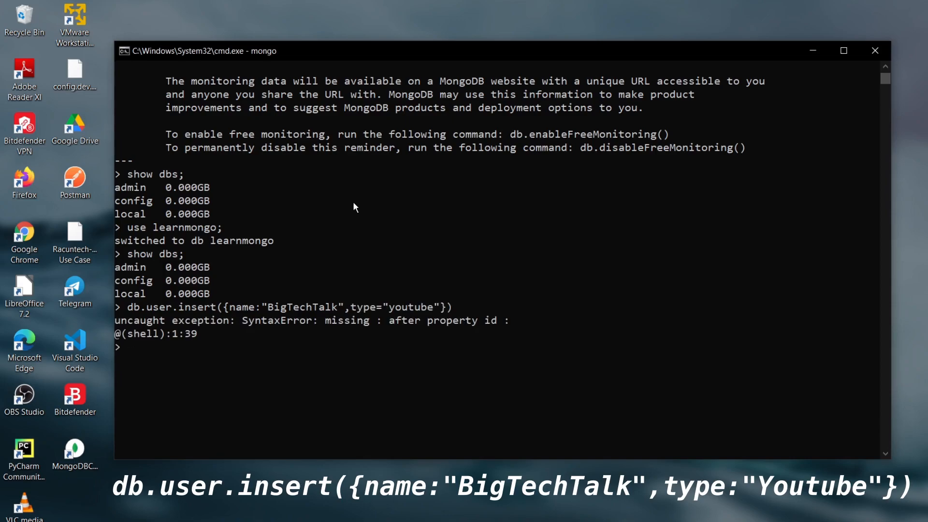
text(db.user.insert({name:"BigTechTalk",type"youtube"}))
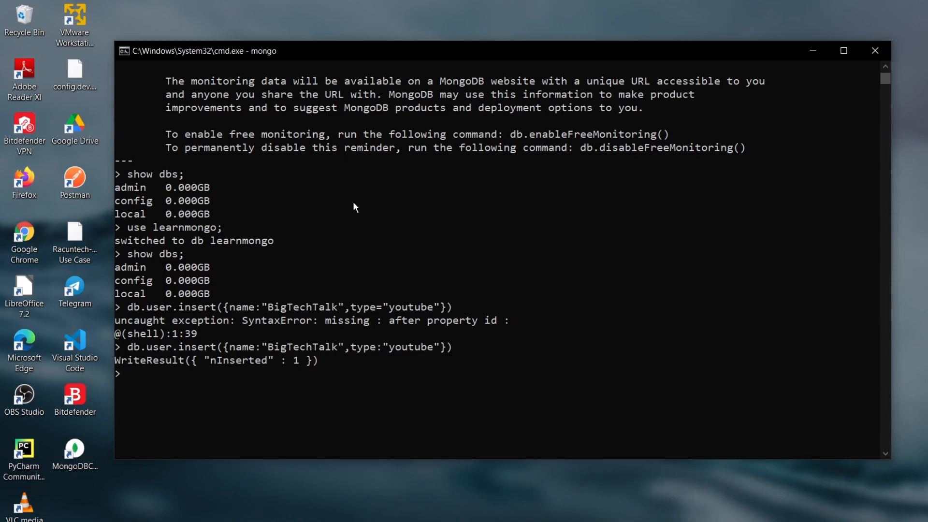
Step: List the databases with show dbs to confirm learnmongo now appears
text(show dbs;)
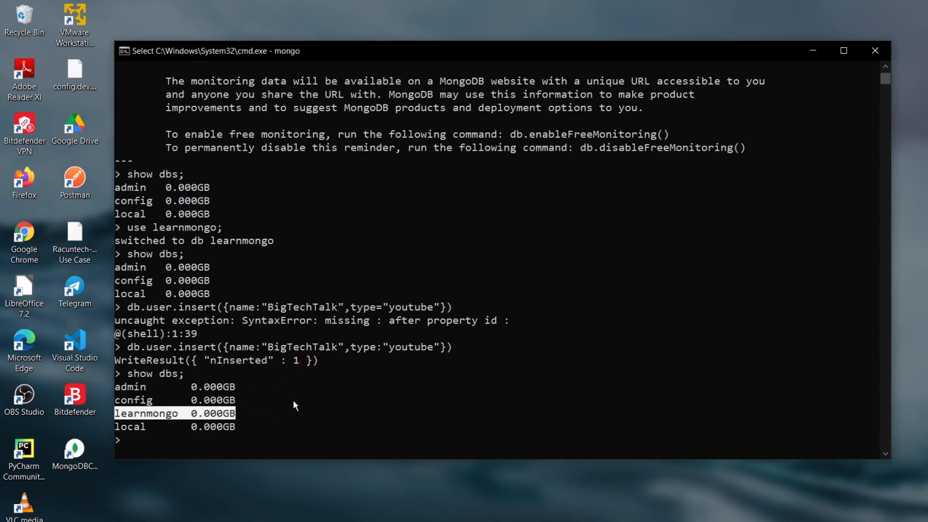
mouse_move(288, 407)
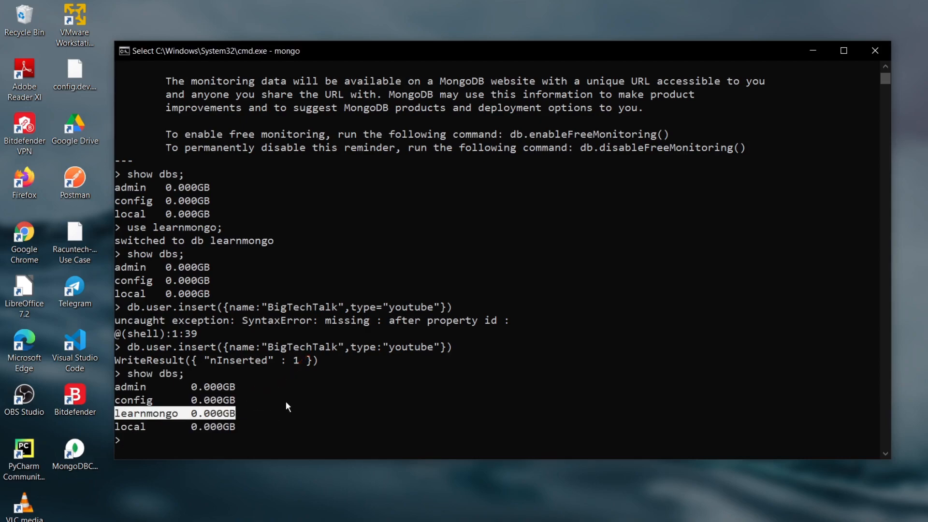
mouse_move(291, 403)
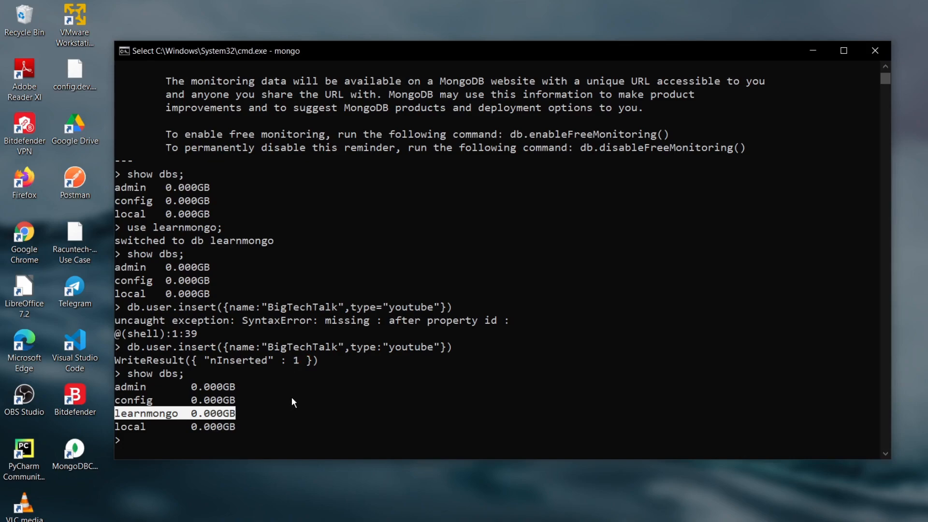